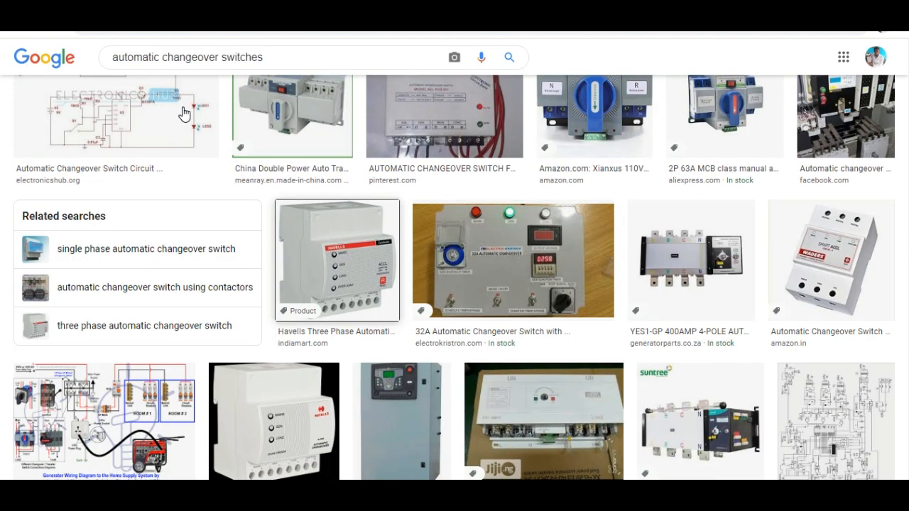
# - Scroll the Magnum Technical Concept feed down to the changeover post with 265,945 reached and 25,365 engagements
pyautogui.scroll(-3)
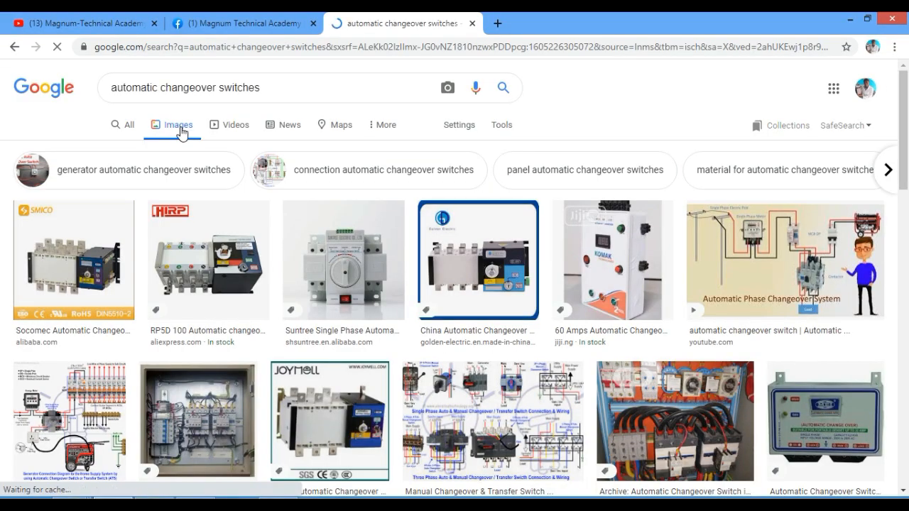
pyautogui.scroll(-3)
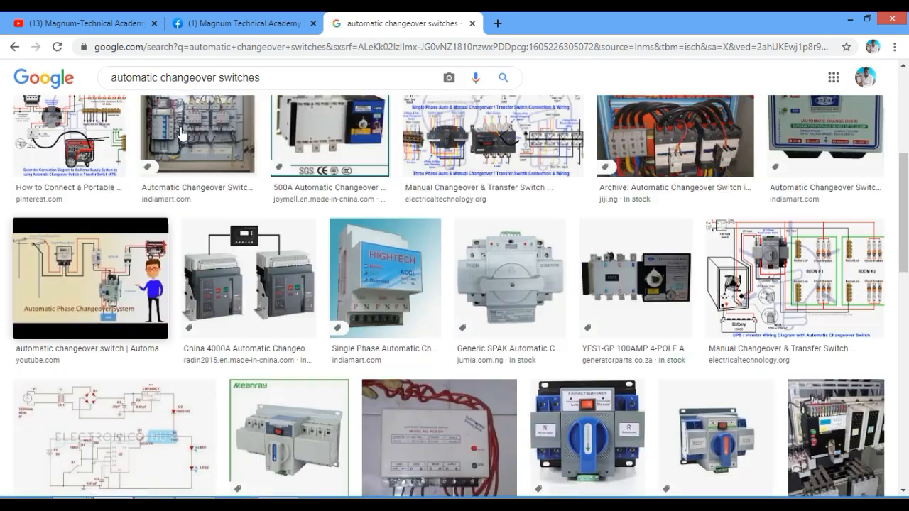
pyautogui.scroll(-3)
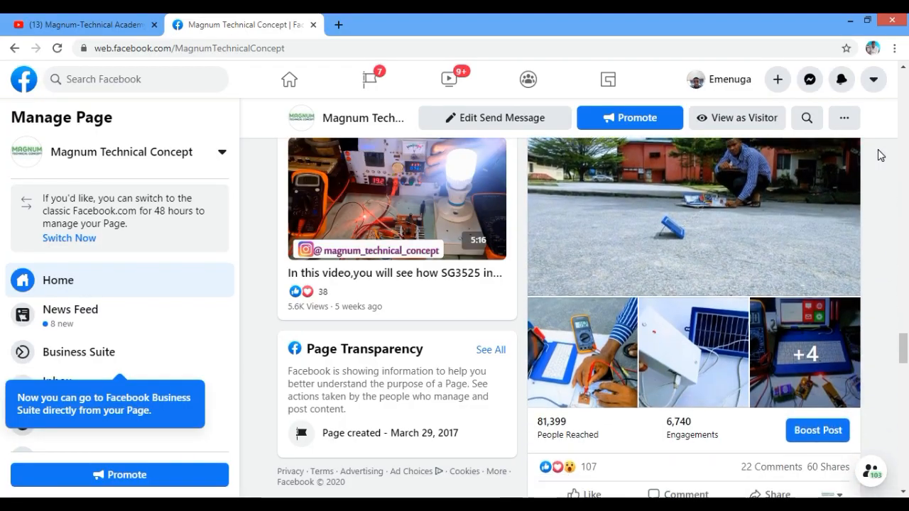
pyautogui.scroll(-3)
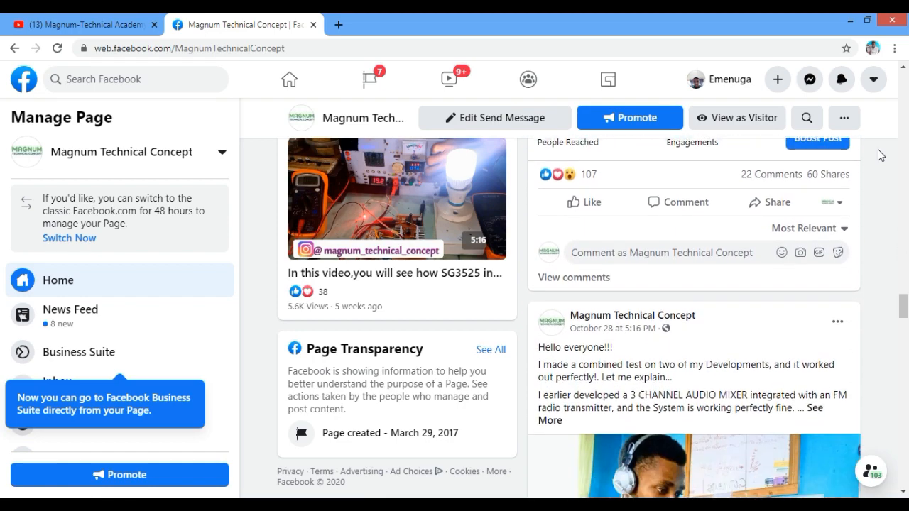
pyautogui.scroll(-3)
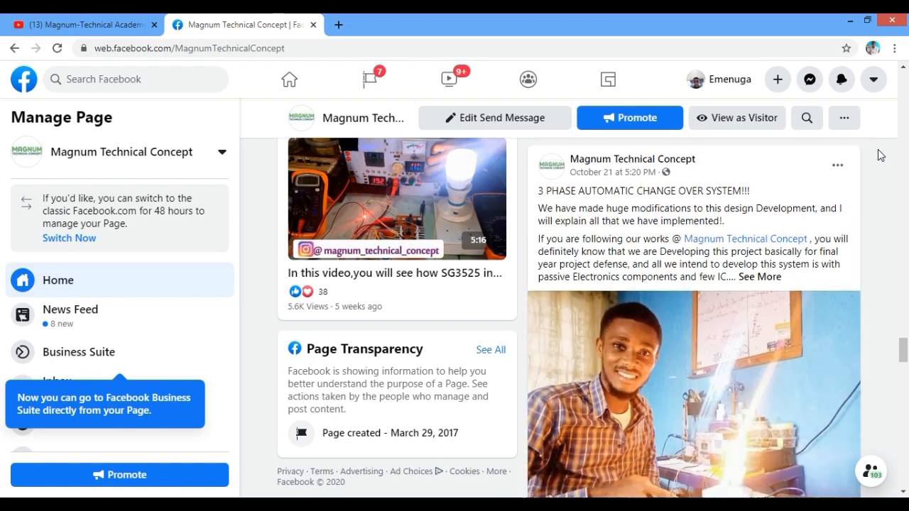
pyautogui.scroll(-3)
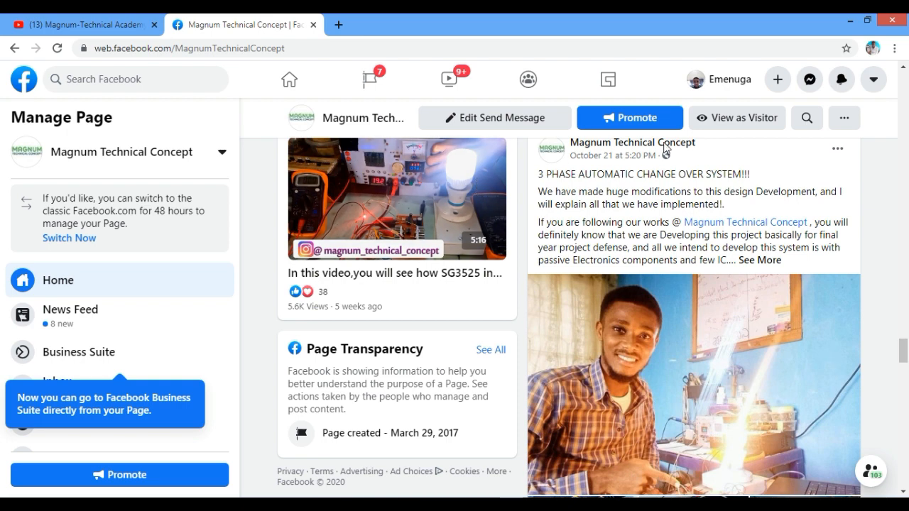
pyautogui.moveTo(796, 241)
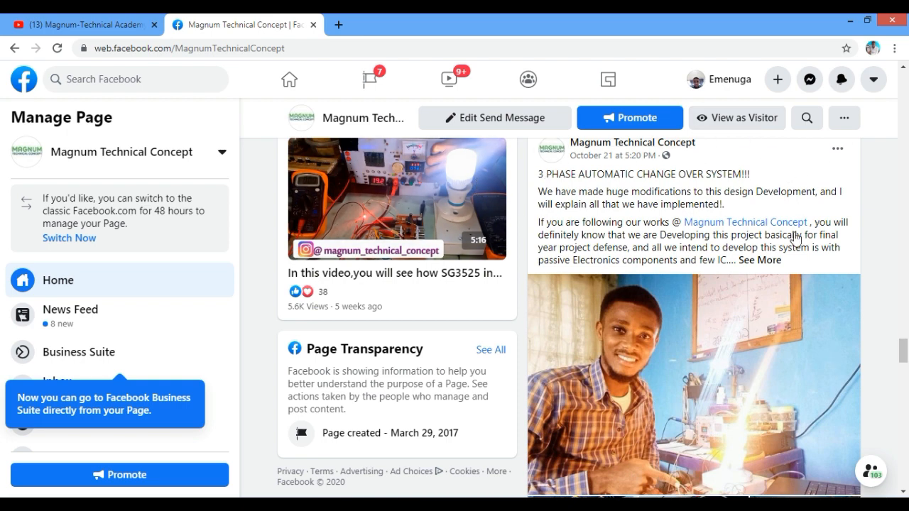
pyautogui.scroll(-3)
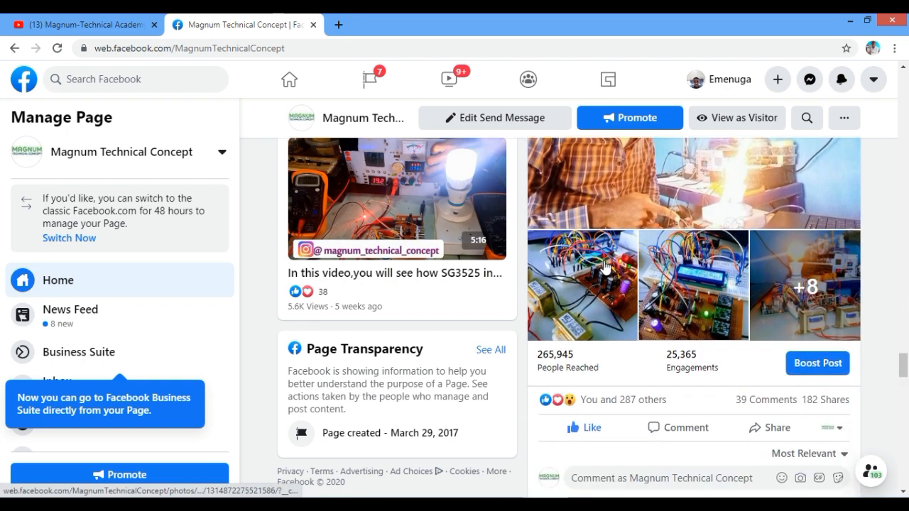
pyautogui.scroll(-3)
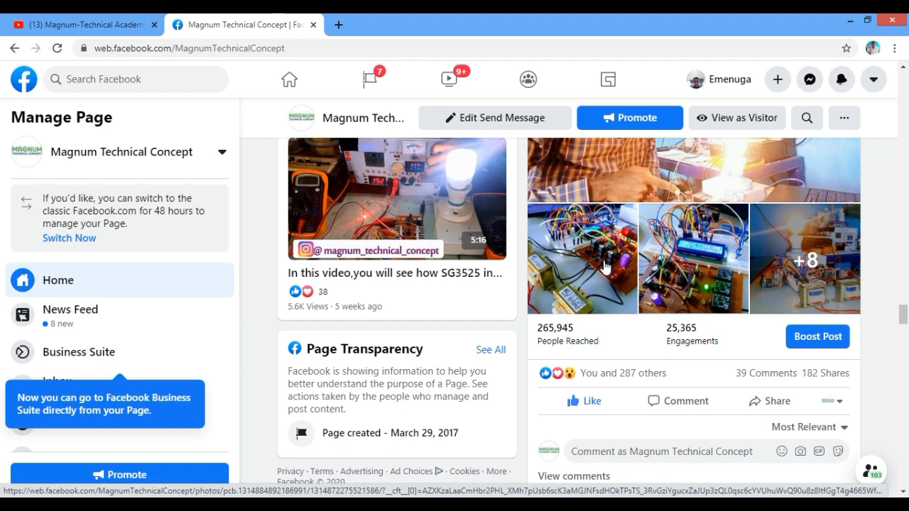
pyautogui.scroll(-3)
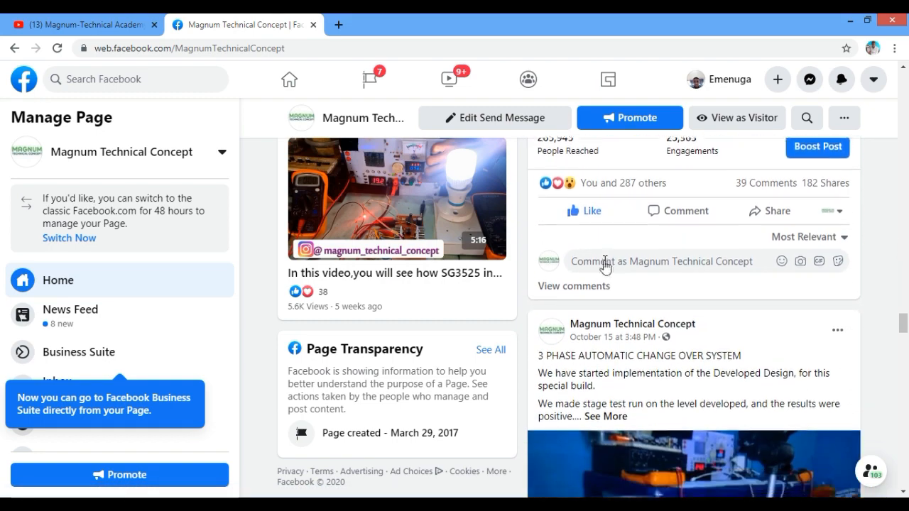
# - Subscribe to Magnum-Technical Academy and set the bell to All notifications
pyautogui.click(82, 24)
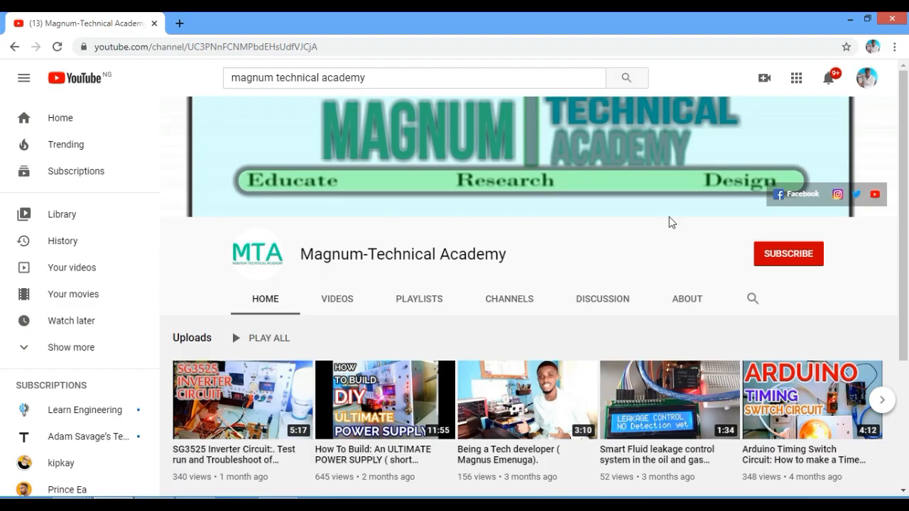
pyautogui.click(787, 253)
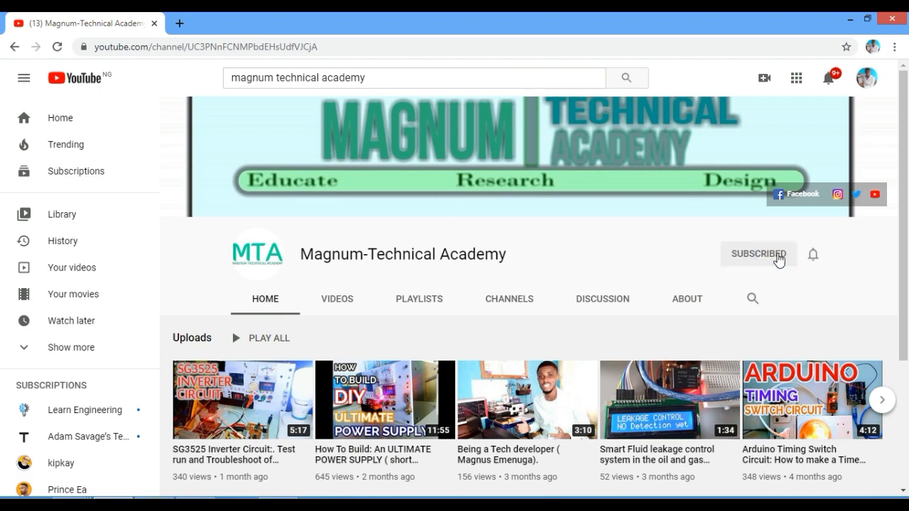
pyautogui.moveTo(813, 259)
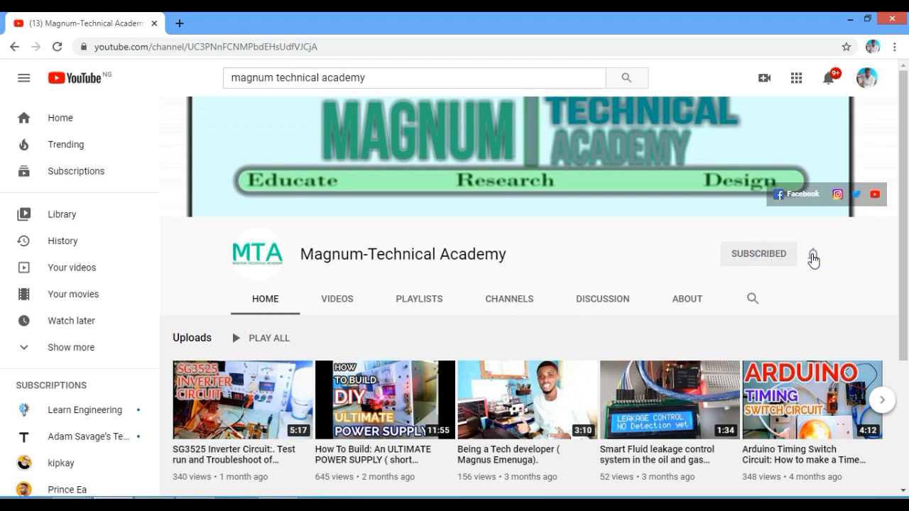
pyautogui.click(813, 253)
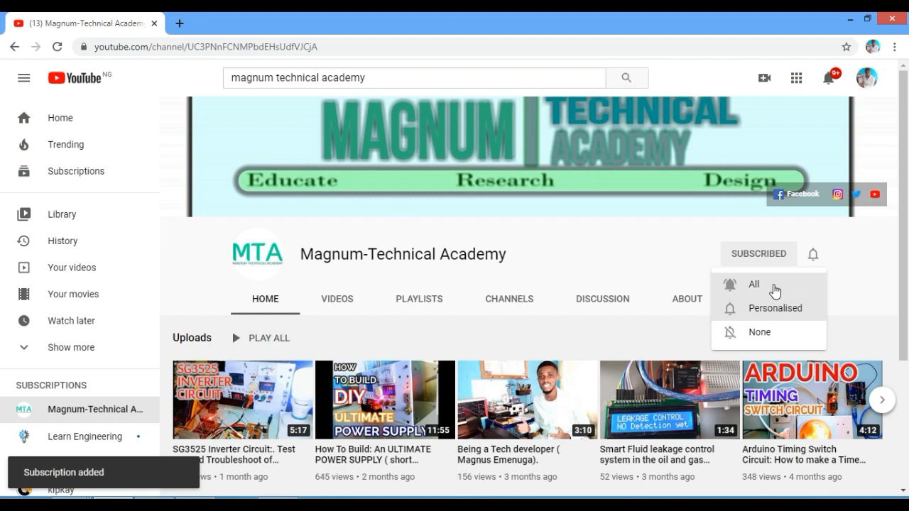
pyautogui.click(753, 284)
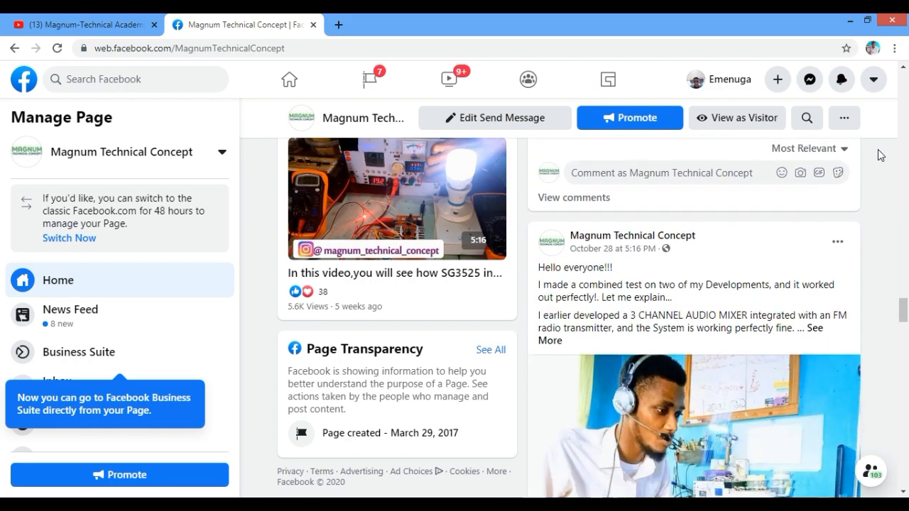
pyautogui.scroll(-3)
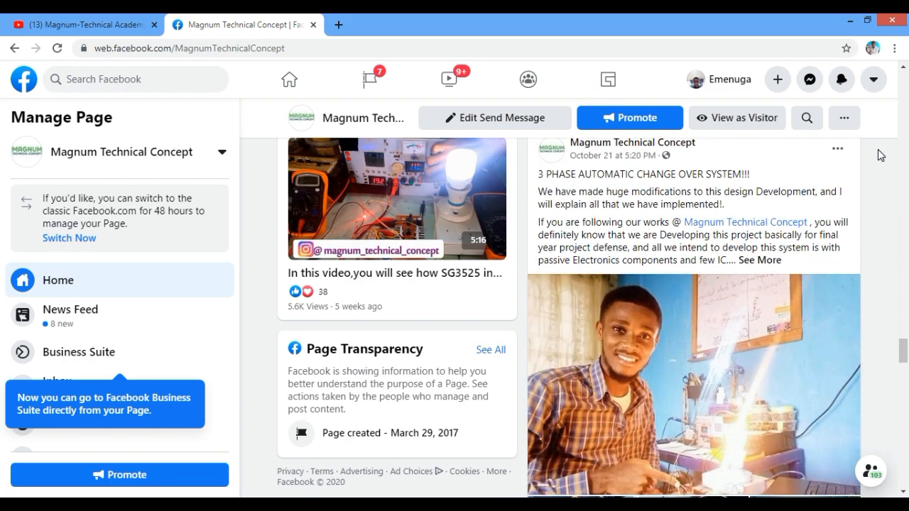
pyautogui.scroll(-3)
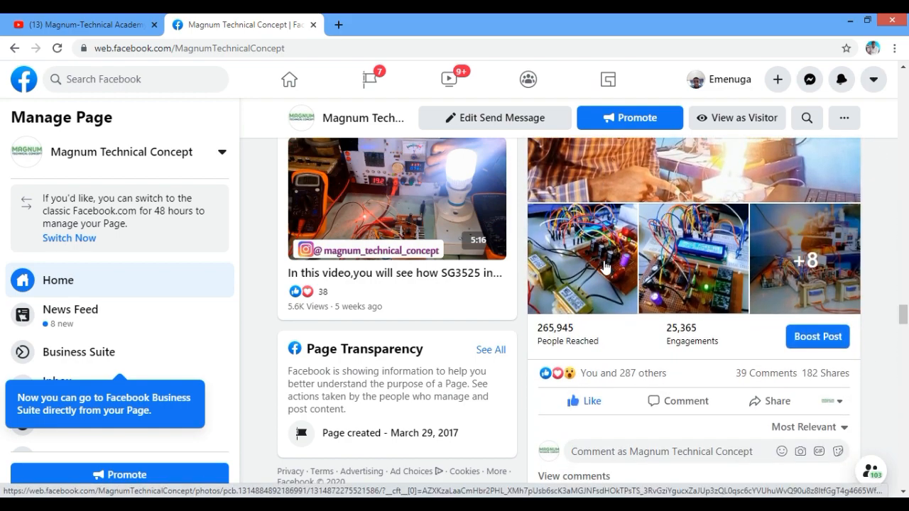
pyautogui.scroll(-3)
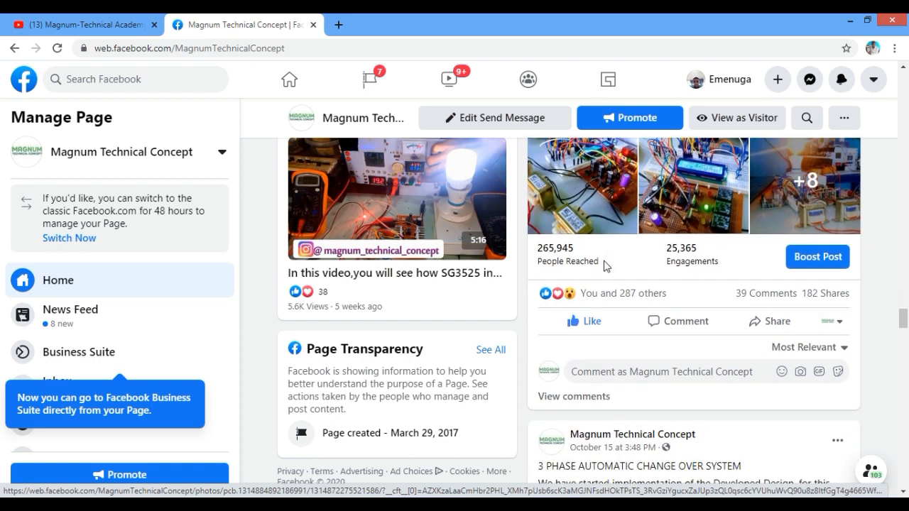